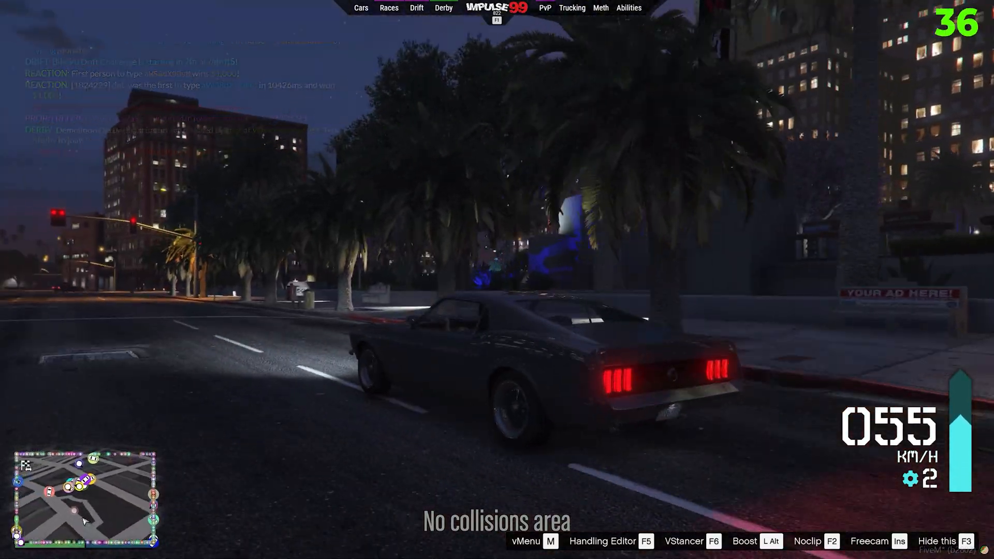
# Check the Drivers tab and find Game Ready driver 536.67 available for download
pyautogui.press('w')
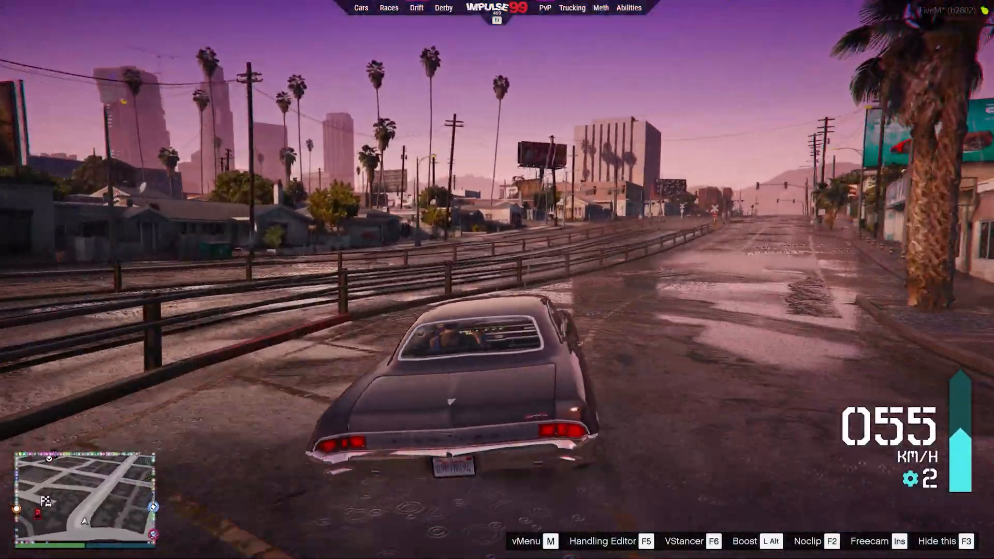
pyautogui.press('w')
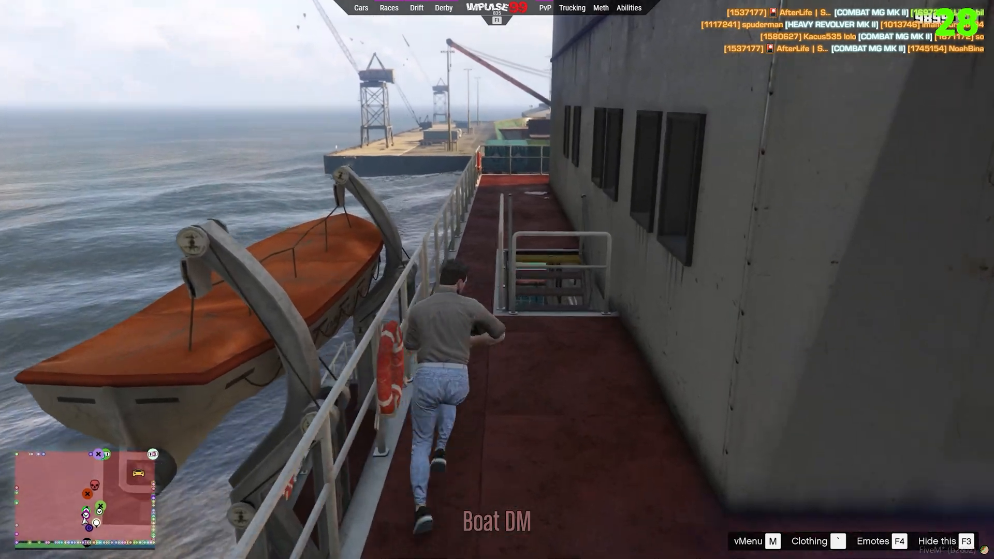
pyautogui.moveTo(498, 279)
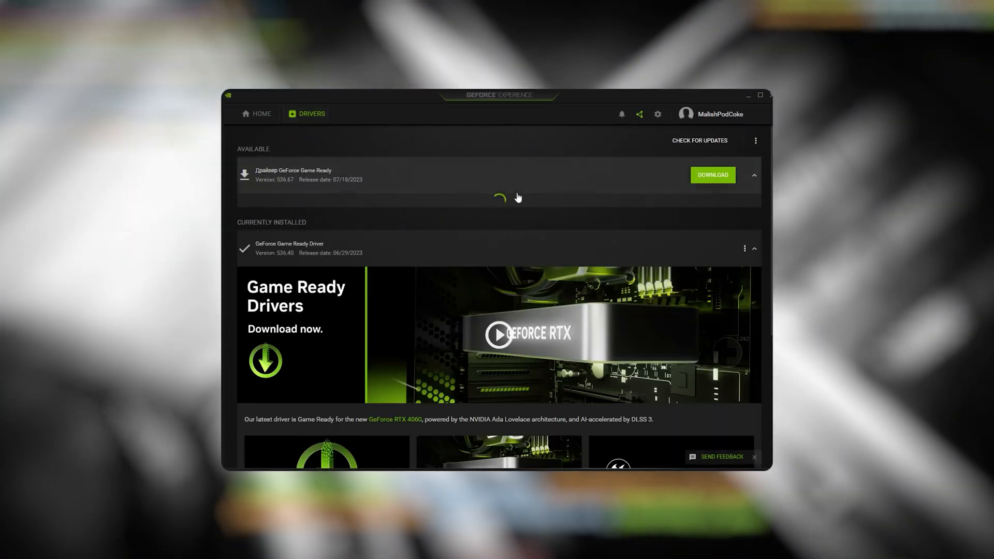
pyautogui.click(713, 174)
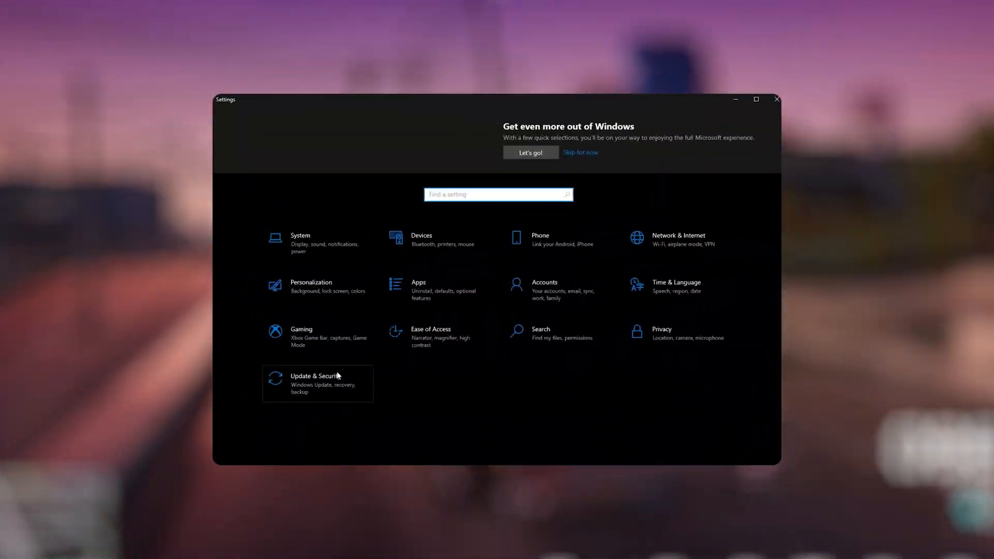
# In Delivery Optimization, switch off downloads from other PCs
pyautogui.click(314, 380)
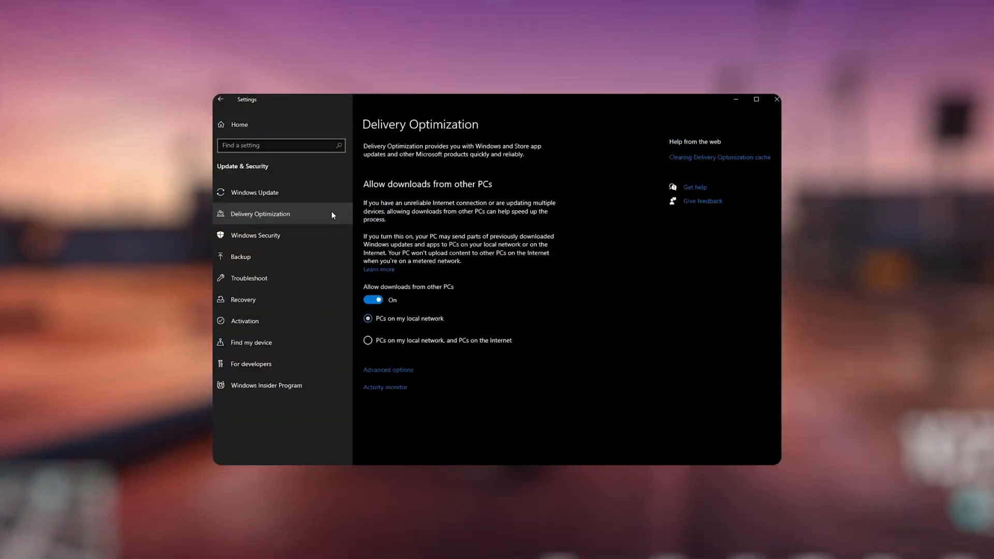
pyautogui.moveTo(367, 261)
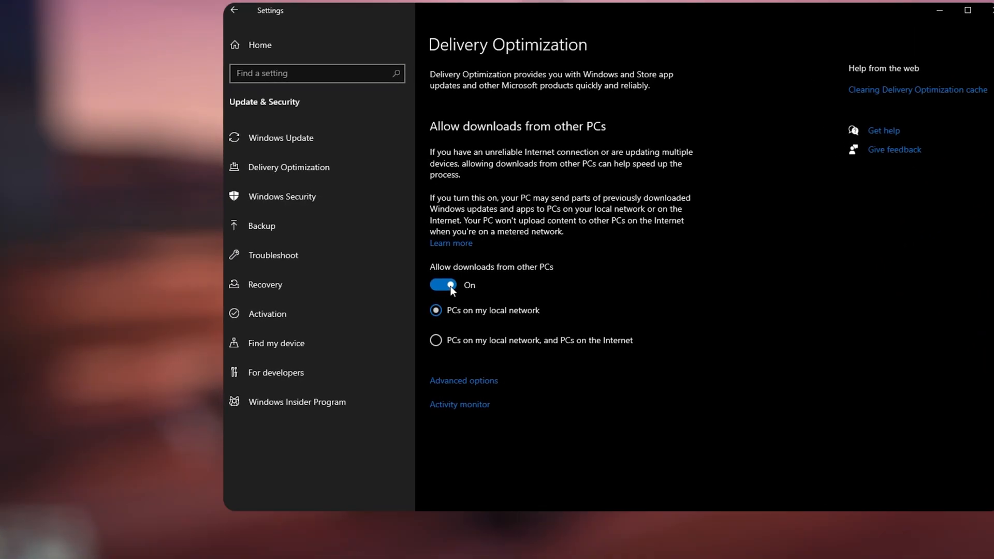
pyautogui.click(444, 285)
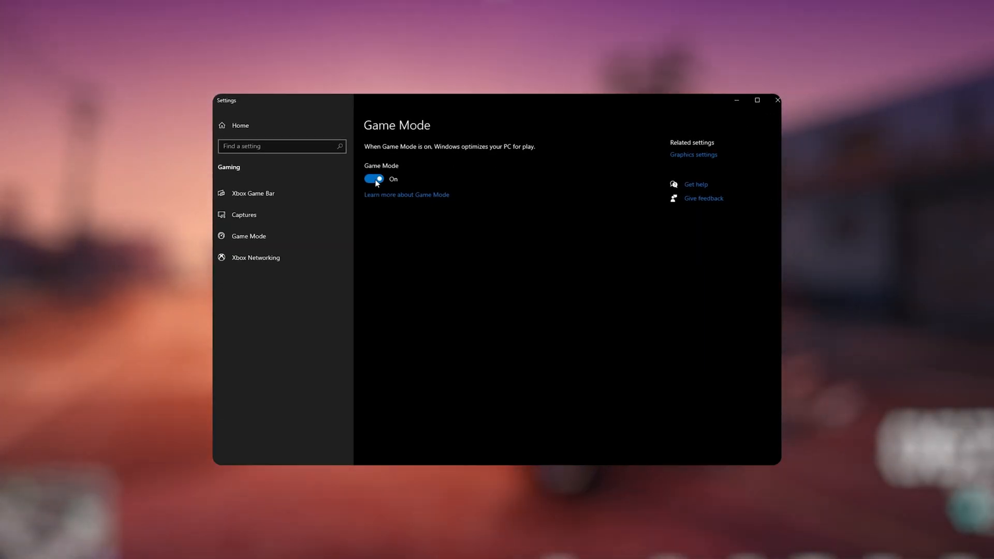
# From Game Mode's graphics settings, turn on hardware-accelerated GPU scheduling
pyautogui.click(693, 154)
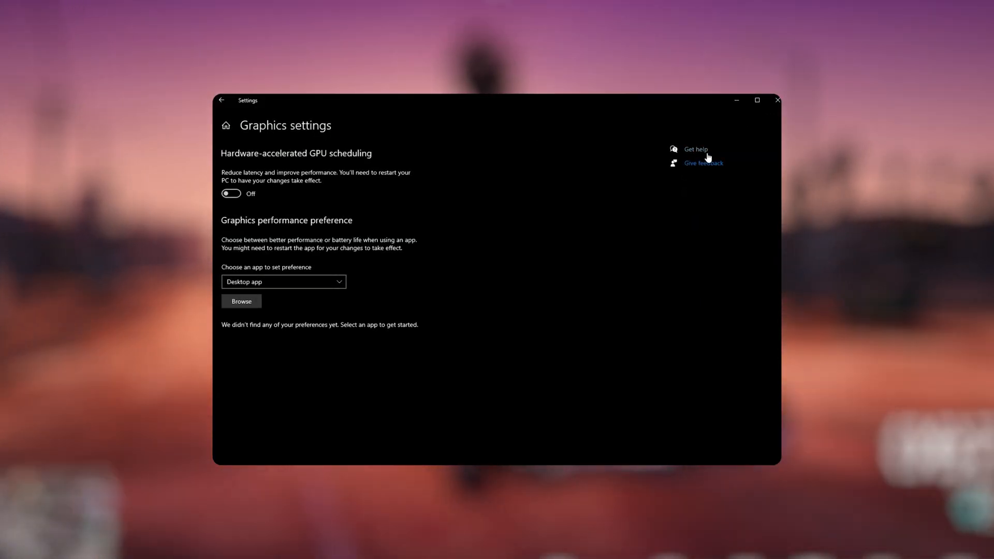
pyautogui.click(757, 99)
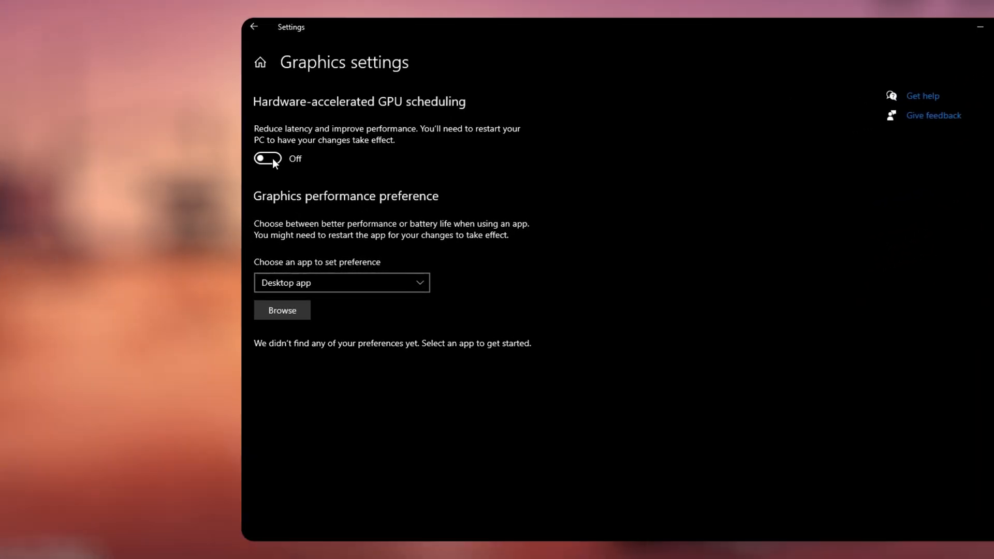
pyautogui.click(267, 158)
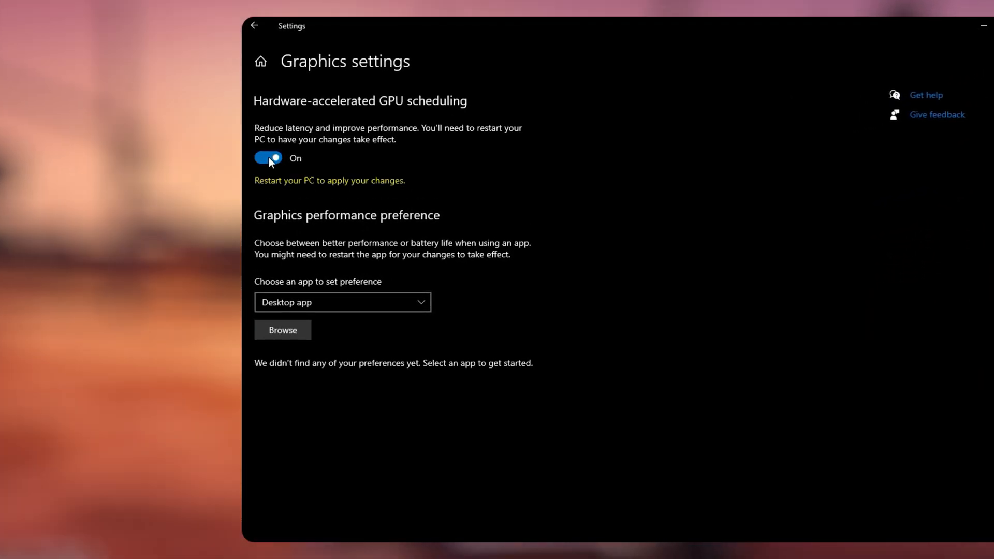
pyautogui.click(342, 301)
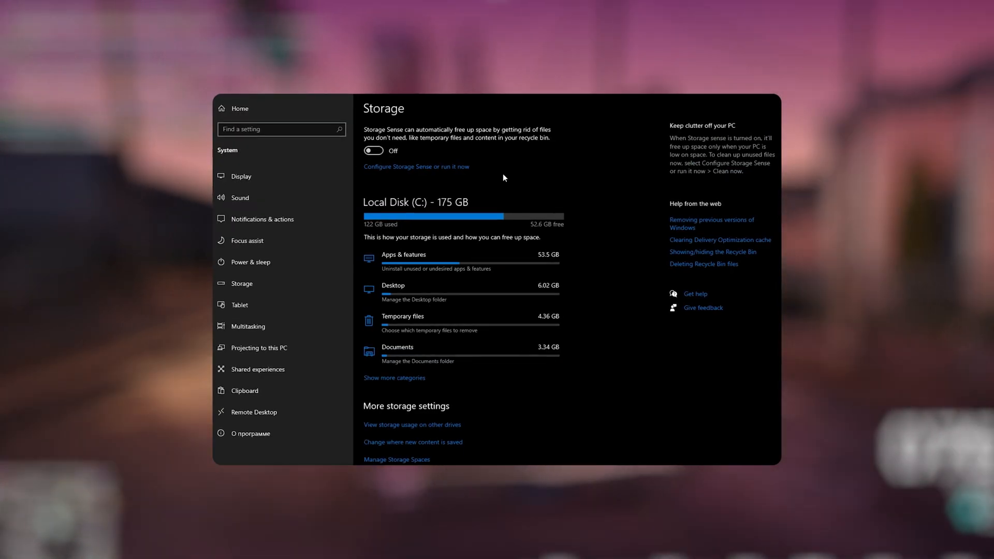
# Turn on Storage Sense and set how often and when it runs
pyautogui.click(374, 152)
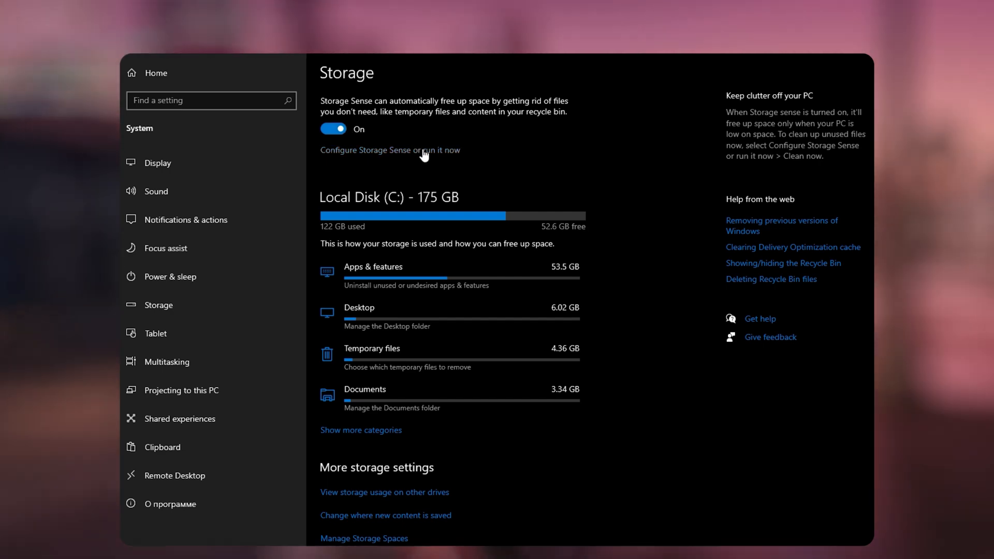
pyautogui.click(389, 150)
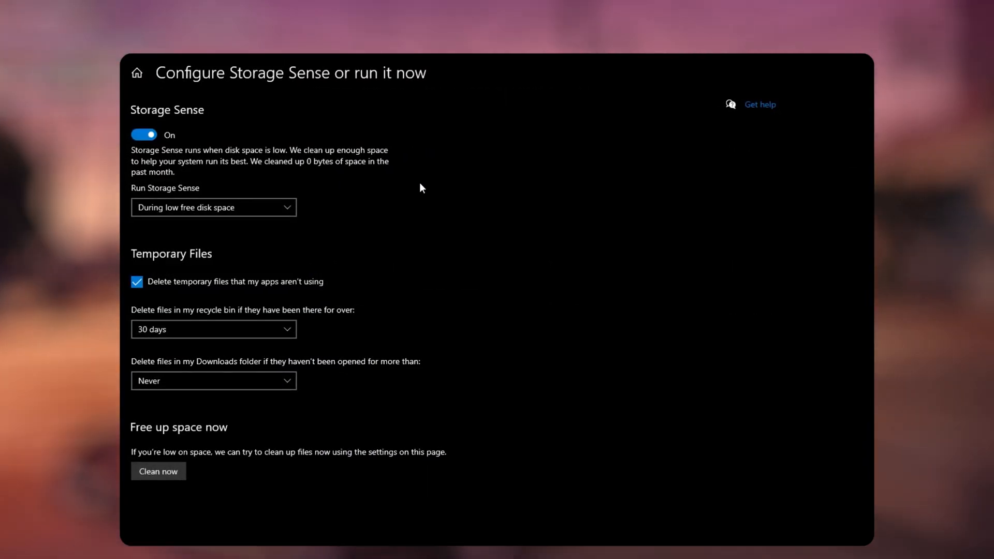
pyautogui.click(214, 207)
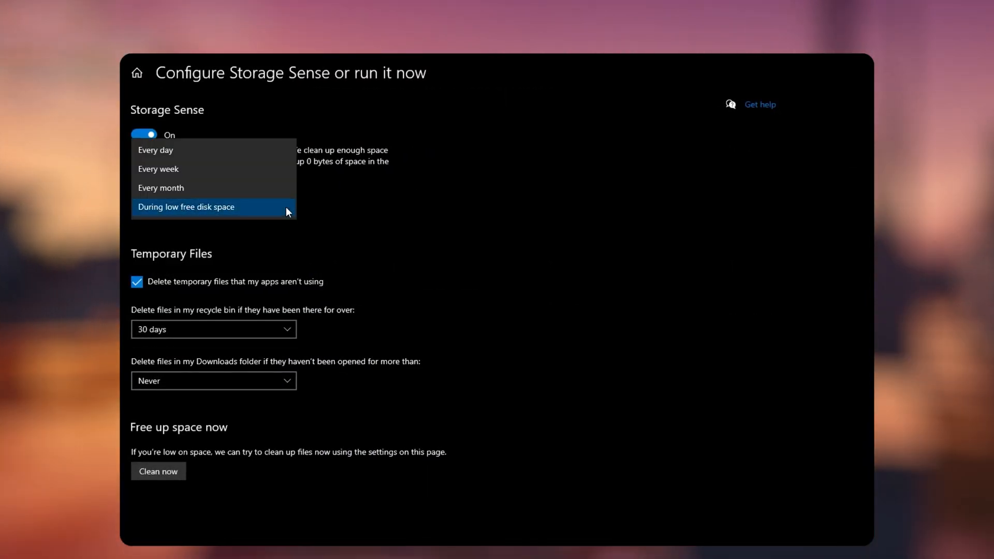
pyautogui.click(185, 207)
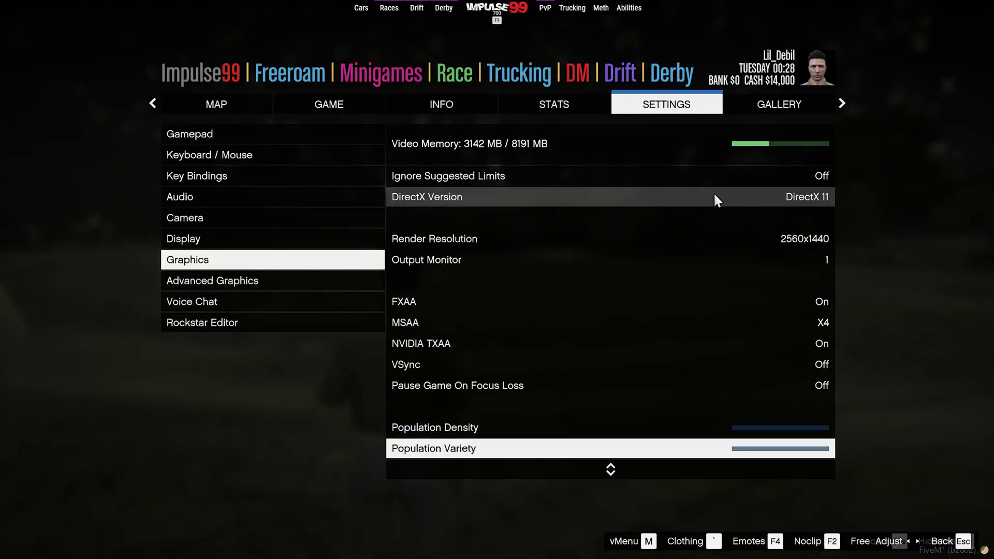
pyautogui.scroll(-3)
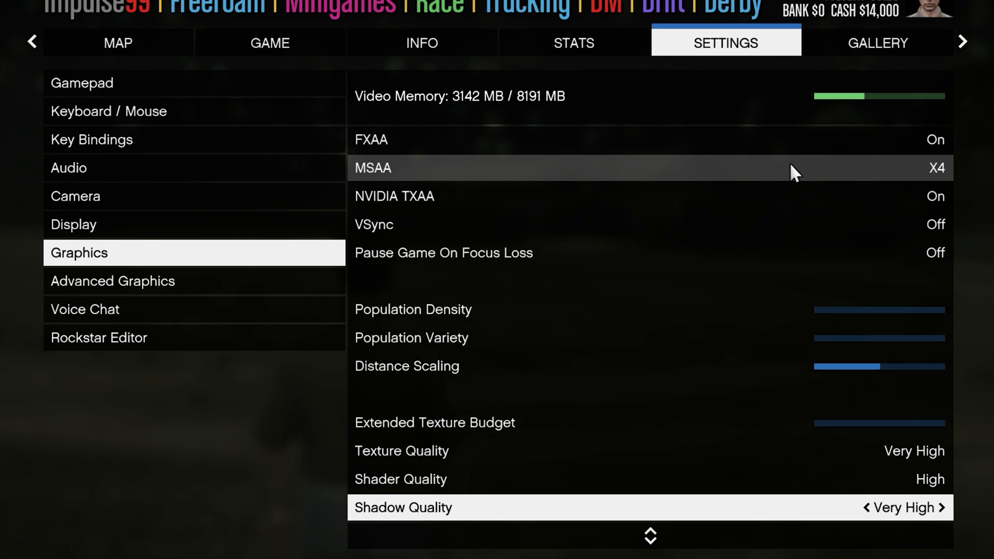
pyautogui.scroll(-3)
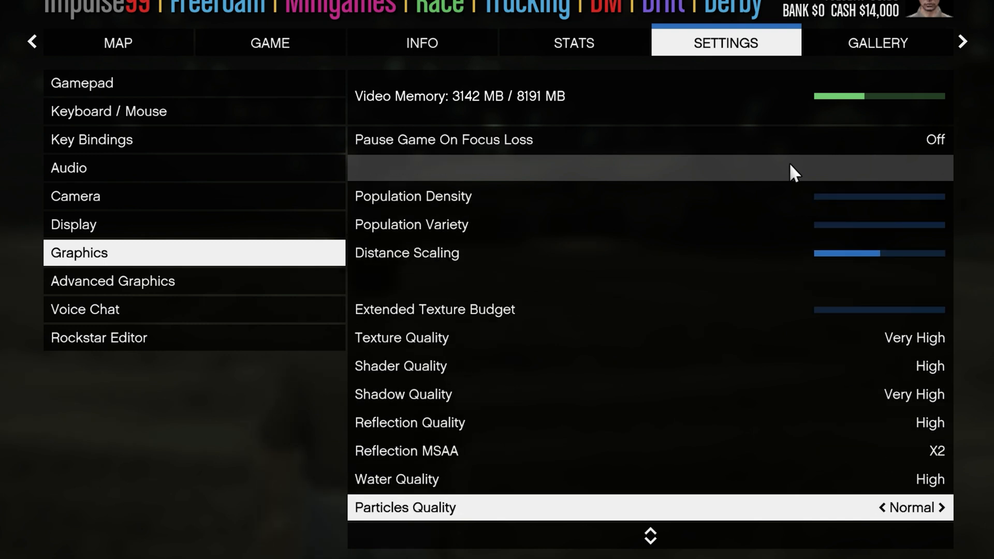
pyautogui.scroll(-3)
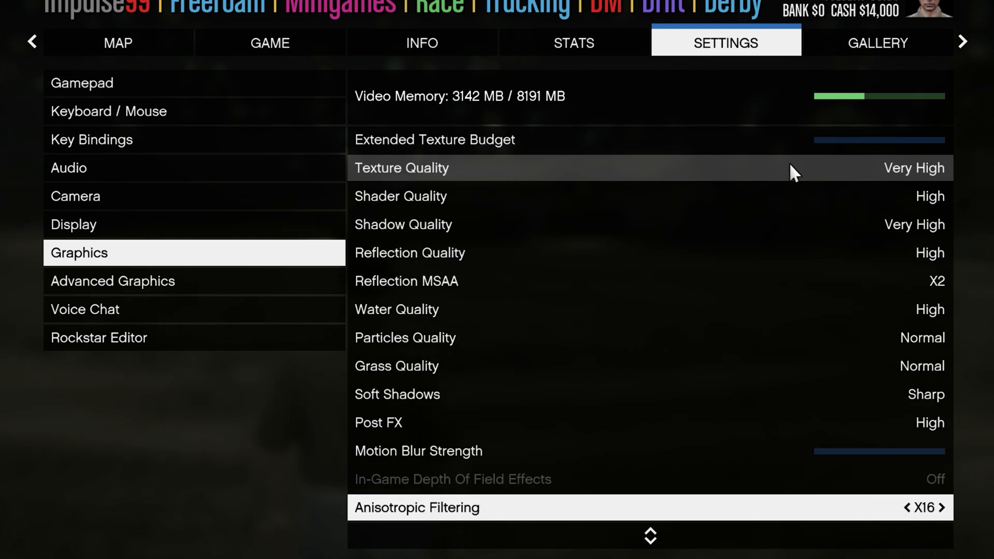
pyautogui.scroll(-3)
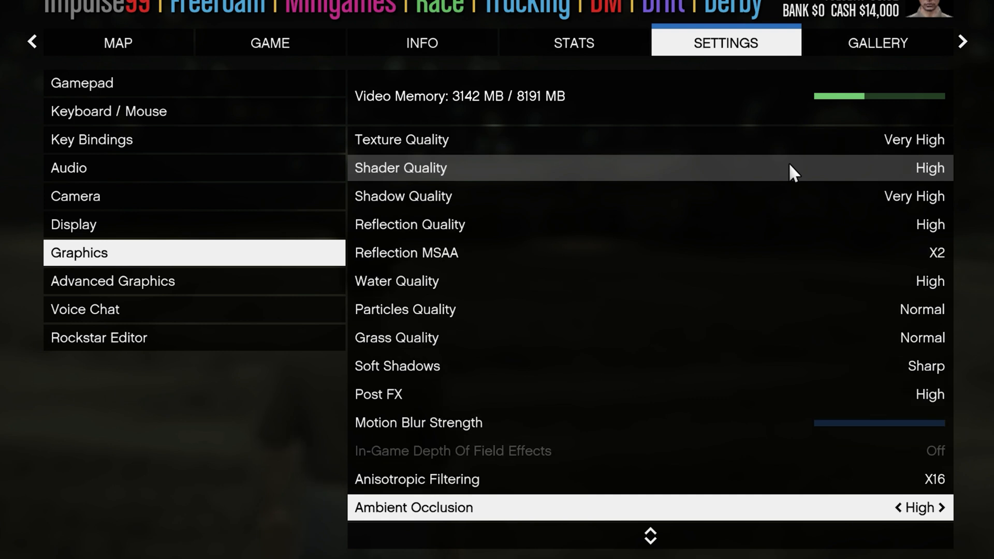
pyautogui.scroll(-3)
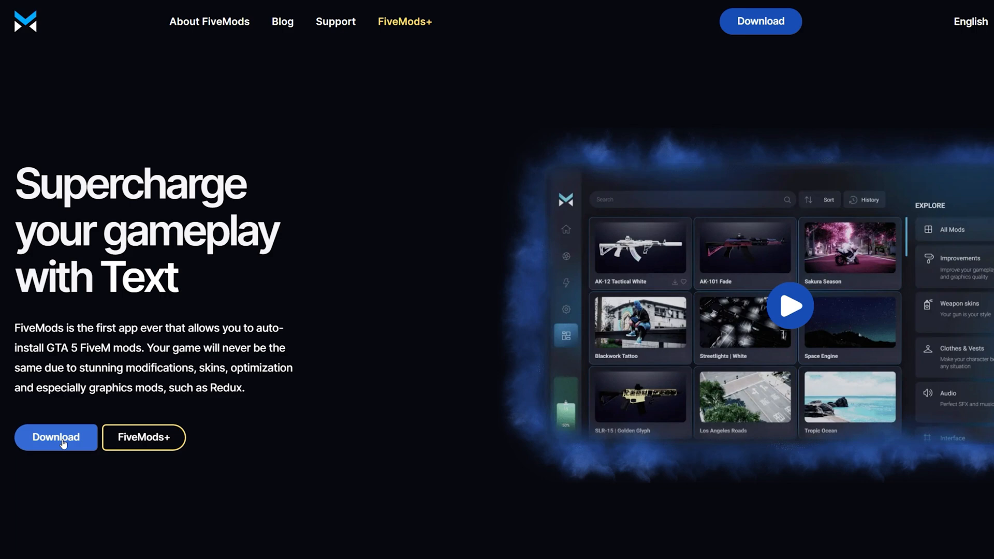
# Download the FiveMods app from the homepage
pyautogui.click(55, 437)
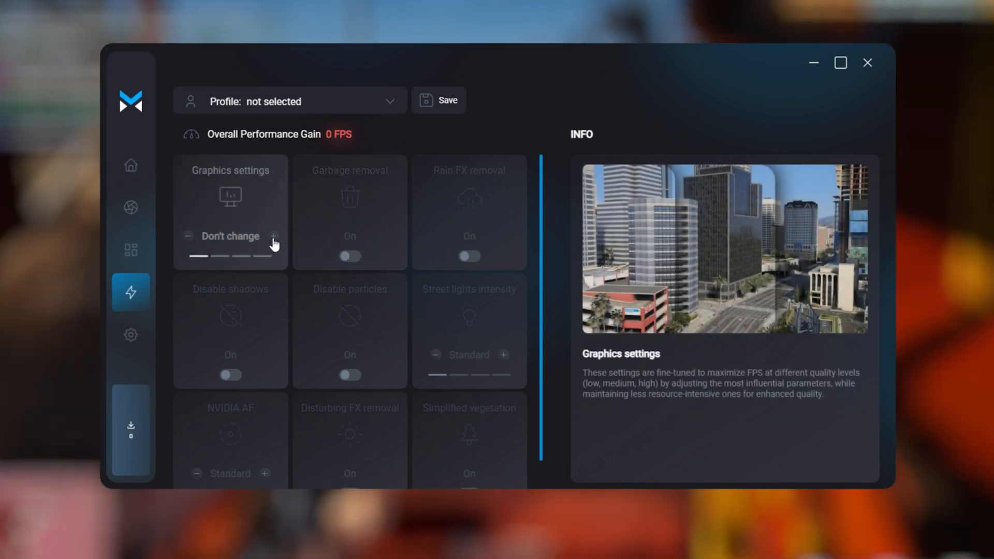
# Enable and apply the FiveMods optimization toggles for an estimated +54 FPS
pyautogui.click(349, 256)
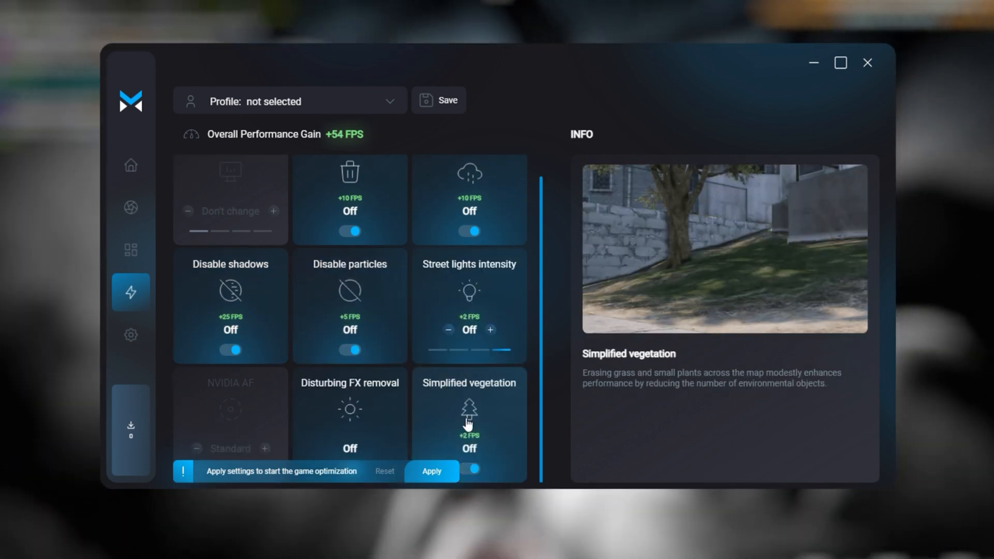
pyautogui.moveTo(231, 437)
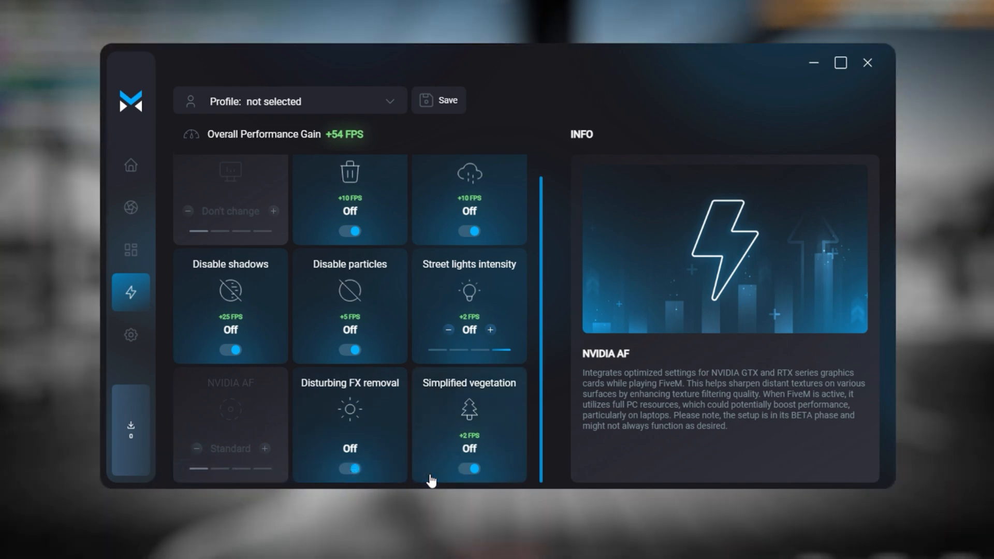
pyautogui.click(131, 207)
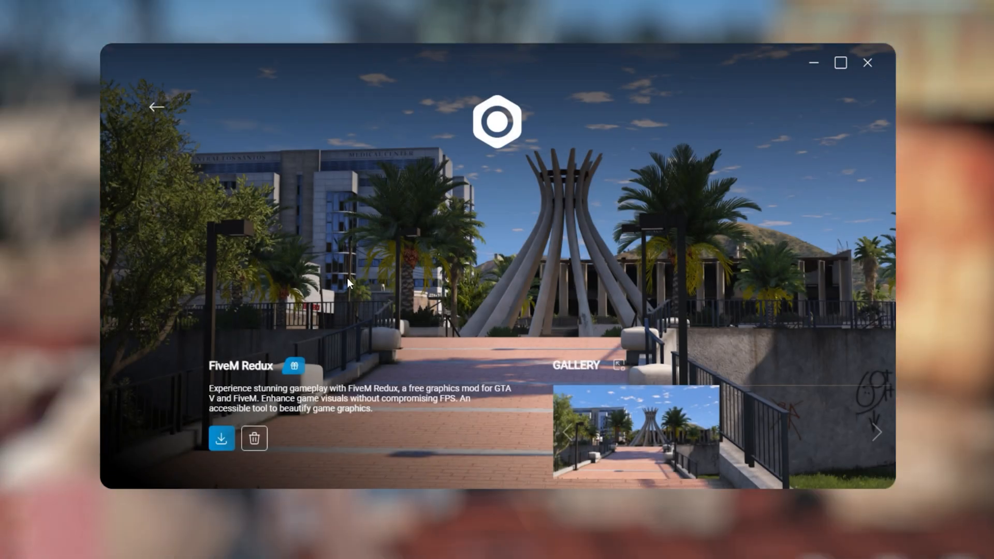
# Go back to All mods and browse down to weapon skins and map mods
pyautogui.click(157, 106)
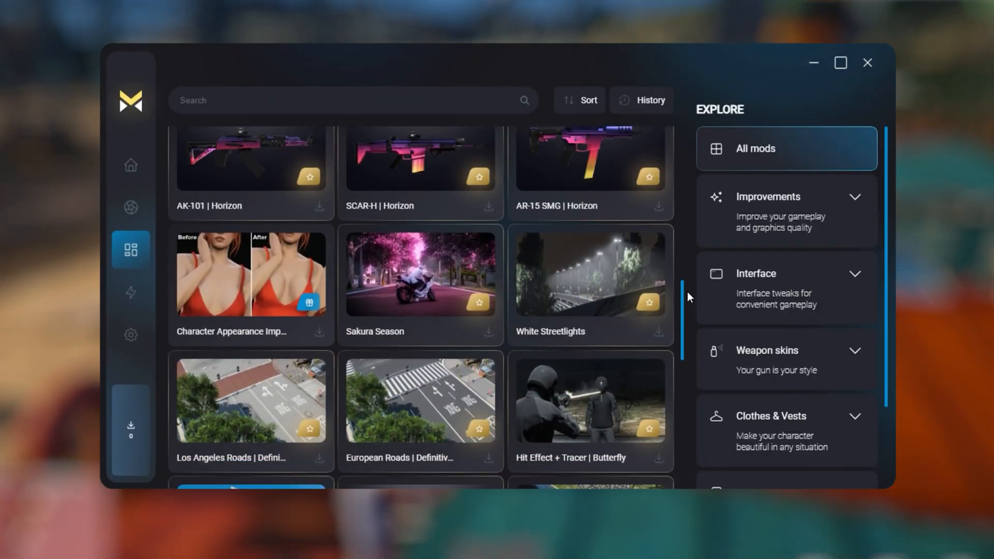
pyautogui.scroll(-3)
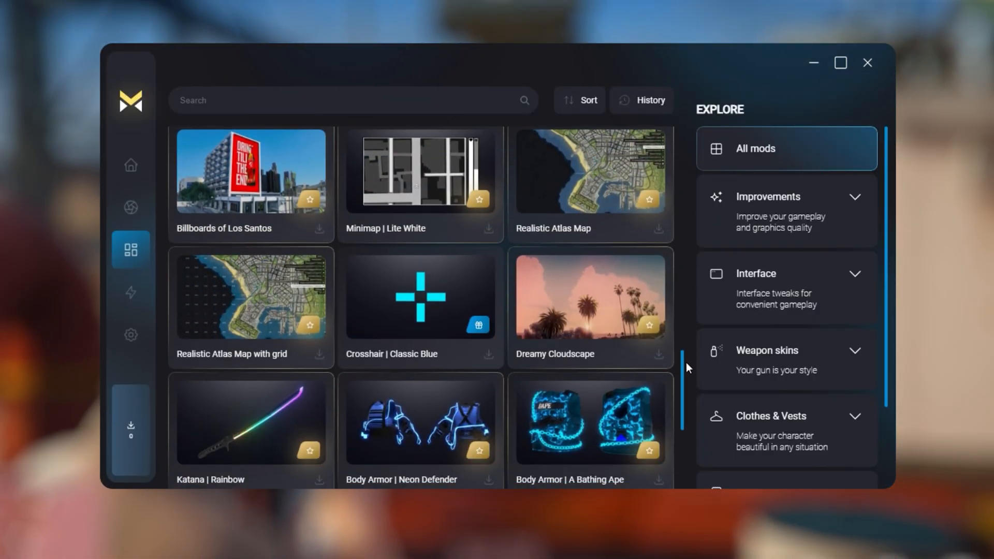
pyautogui.scroll(-3)
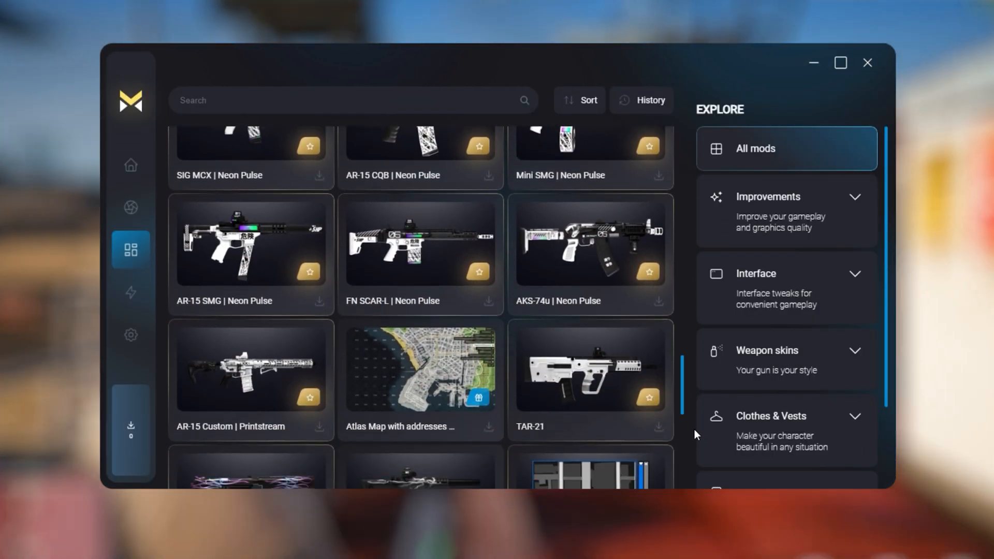